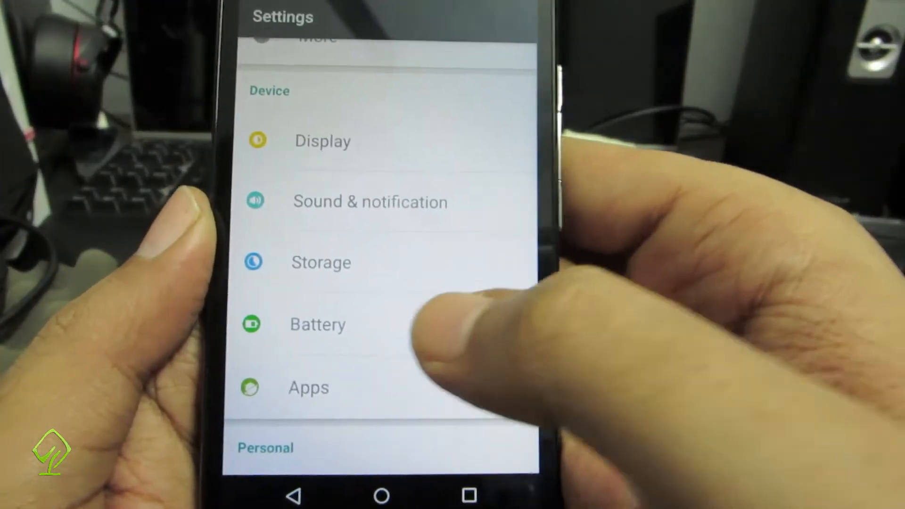
Open the Apps page listing downloaded apps with their sizes.
click(317, 324)
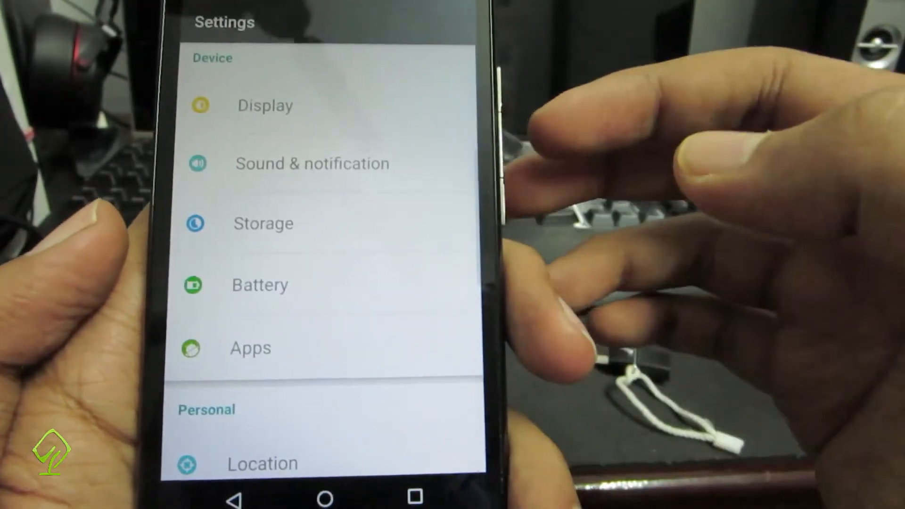
click(250, 348)
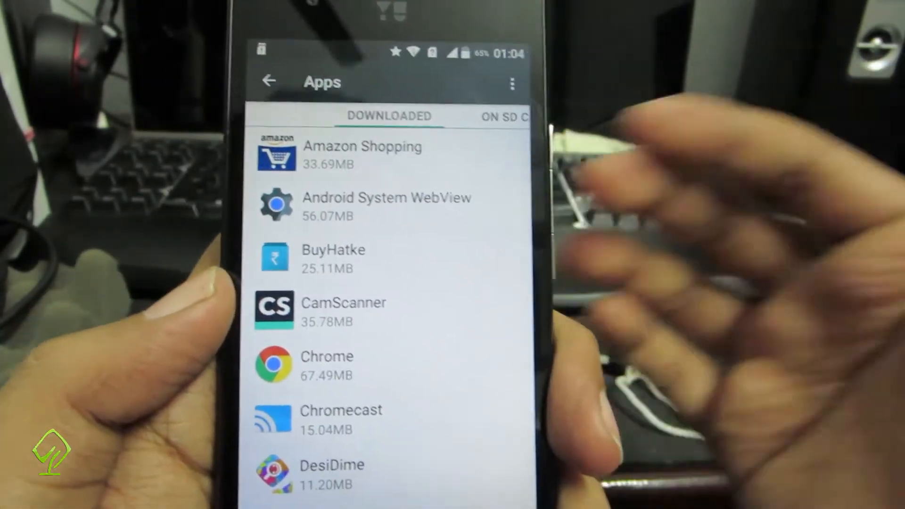
View Amazon Shopping's details, then check the empty On SD Card tab and the Running tab's memory use.
click(362, 155)
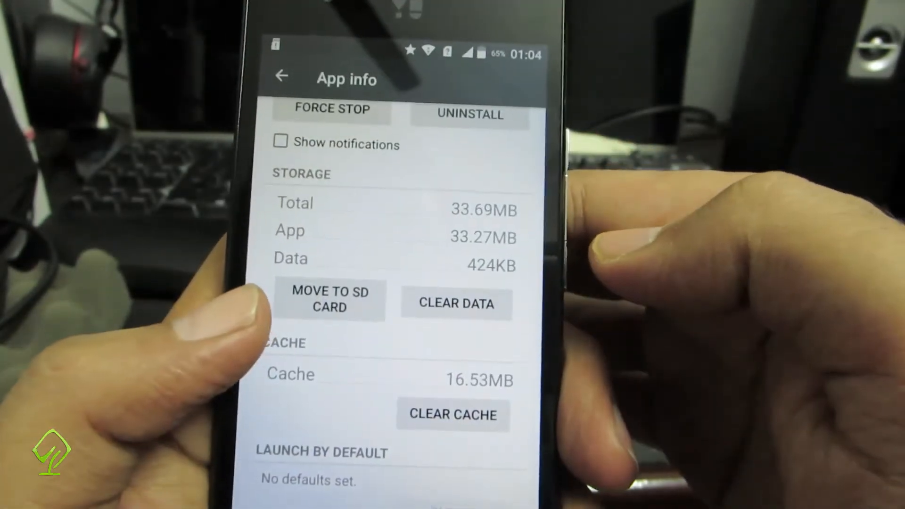
click(329, 300)
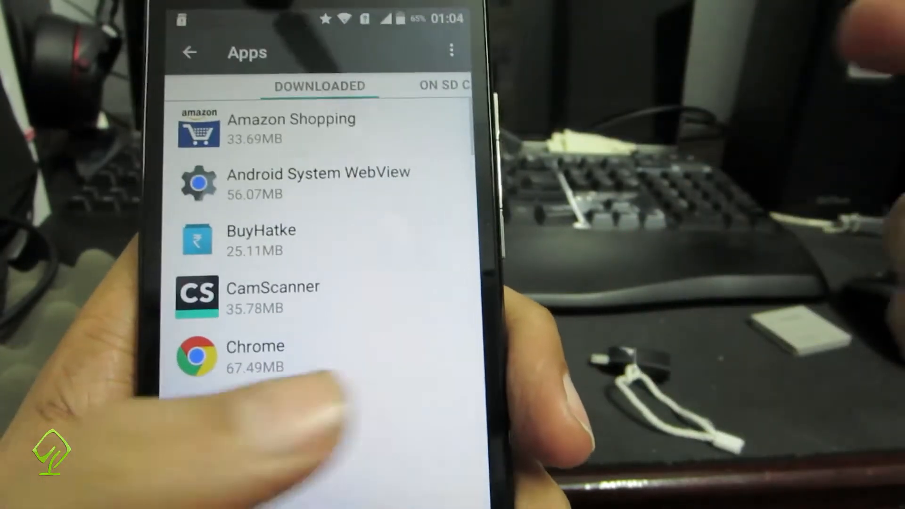
click(442, 85)
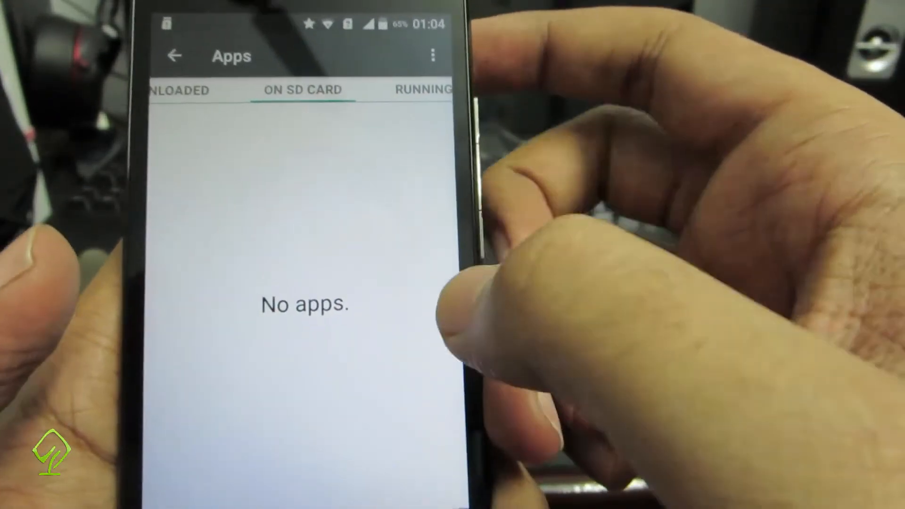
click(423, 89)
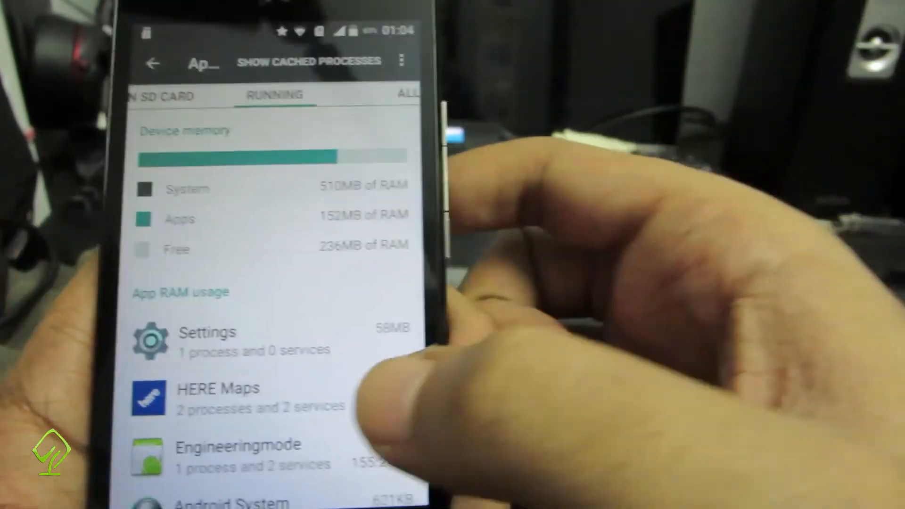
Scroll through the Running and All app lists, then return to the main Settings menu.
scroll(down, 3)
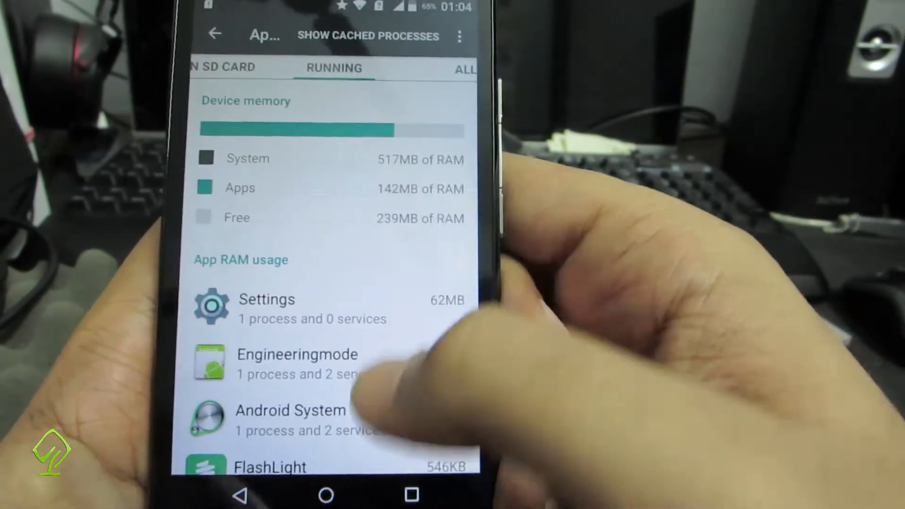
scroll(down, 3)
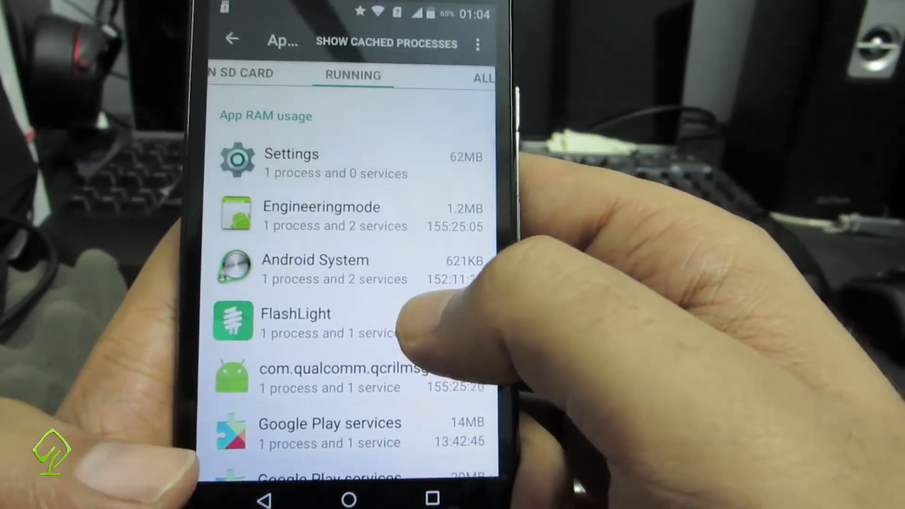
scroll(down, 3)
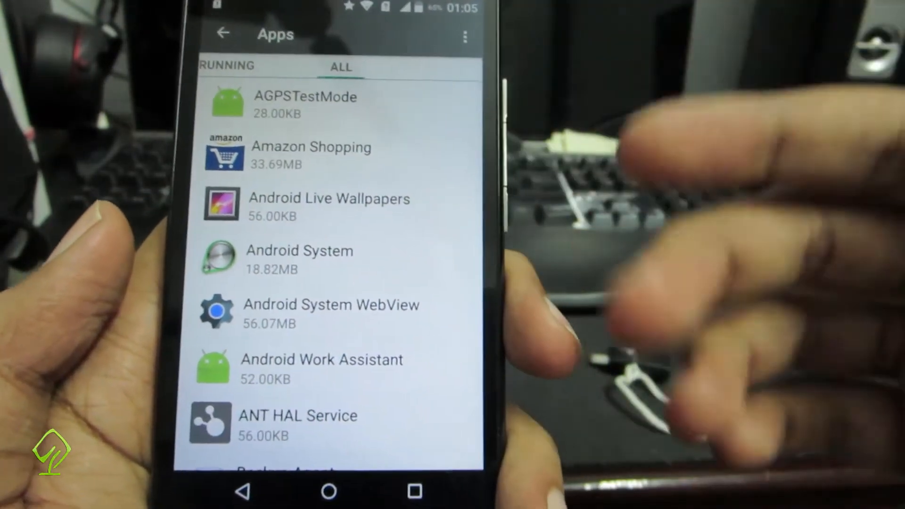
scroll(down, 3)
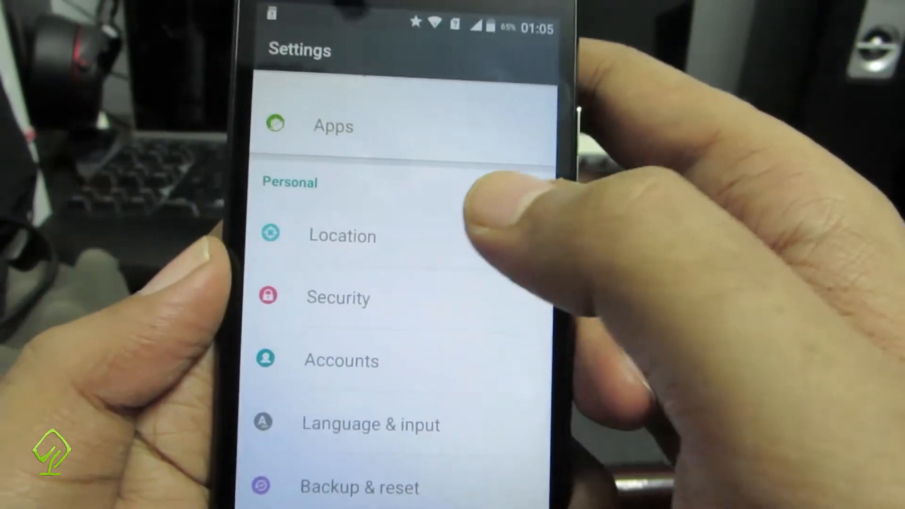
click(342, 236)
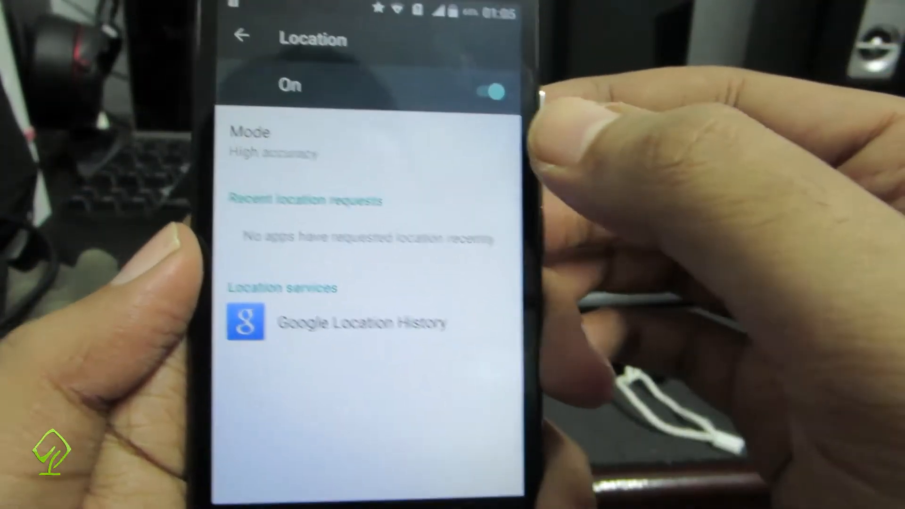
click(272, 142)
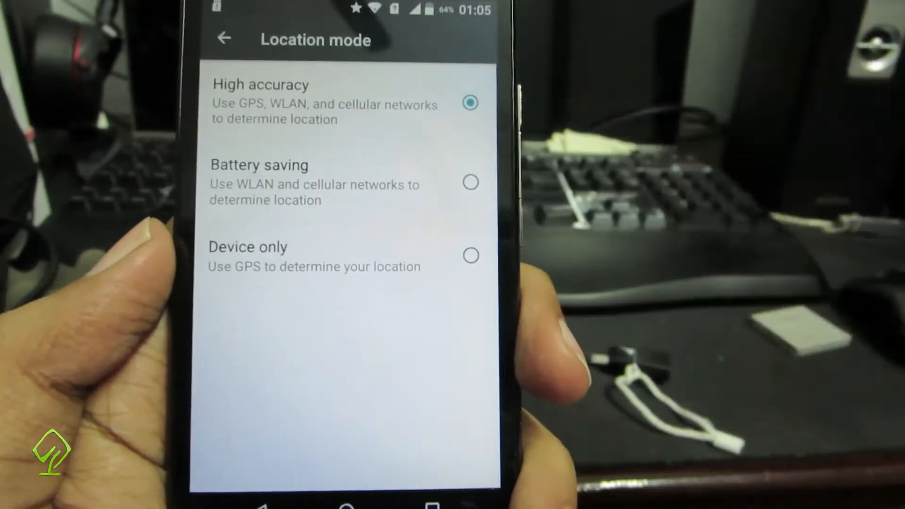
click(224, 39)
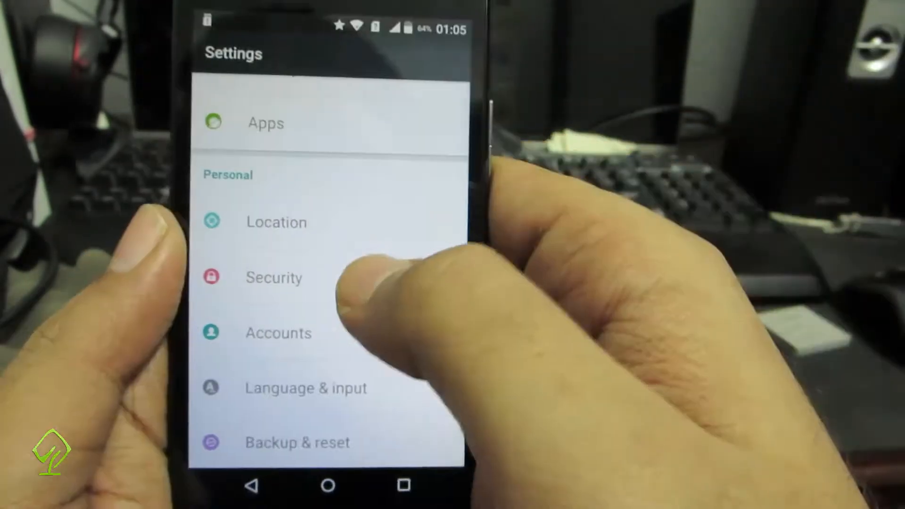
Set an N-shaped unlock pattern as the screen lock under Security.
click(274, 278)
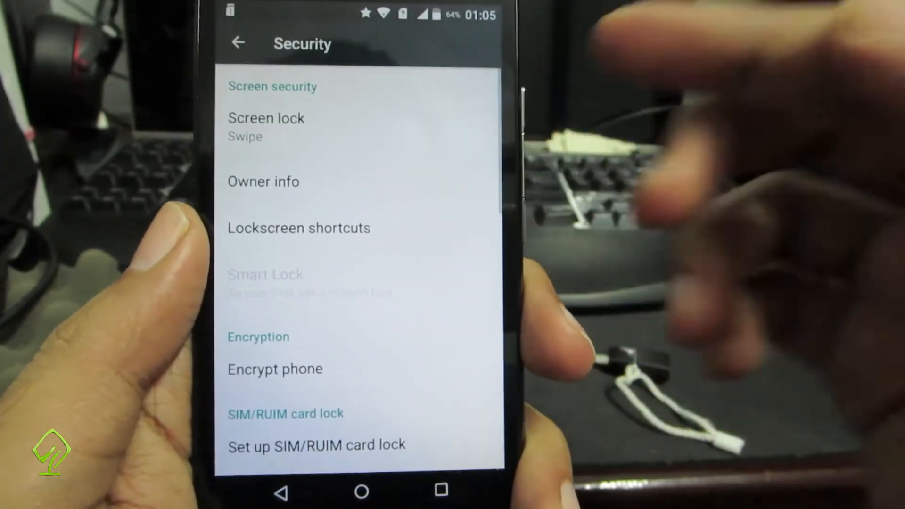
click(265, 119)
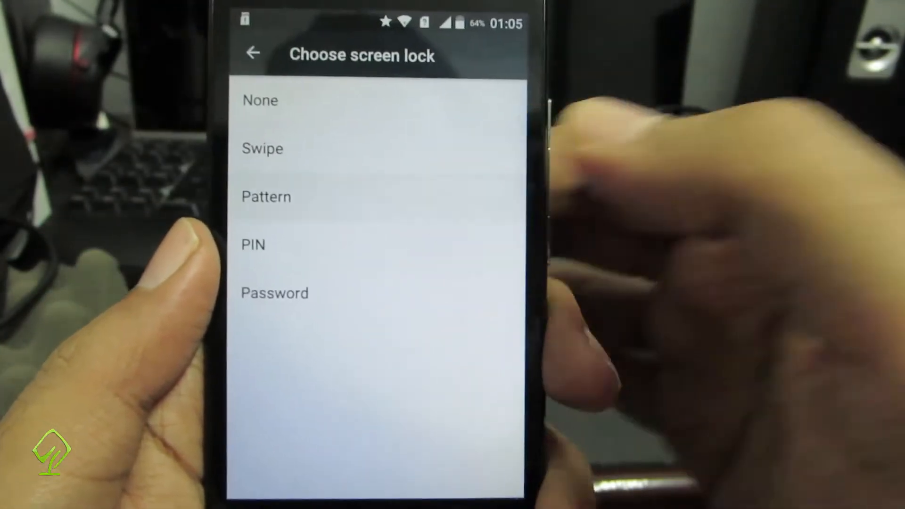
click(266, 196)
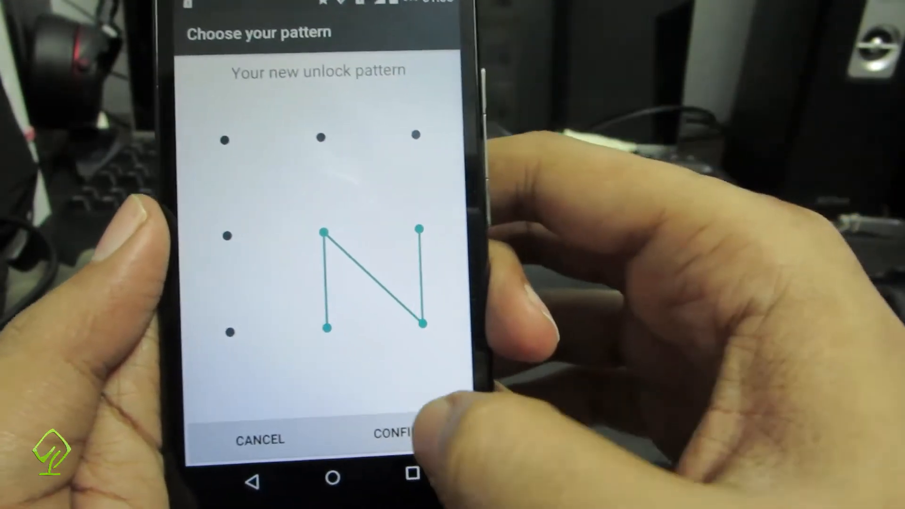
click(392, 434)
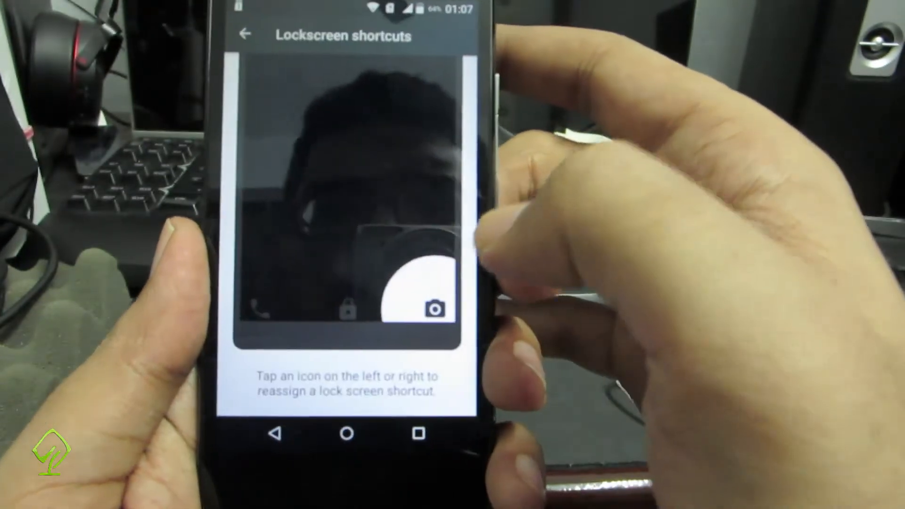
Go back to the Security page, where the screen lock now reads Pattern.
click(434, 309)
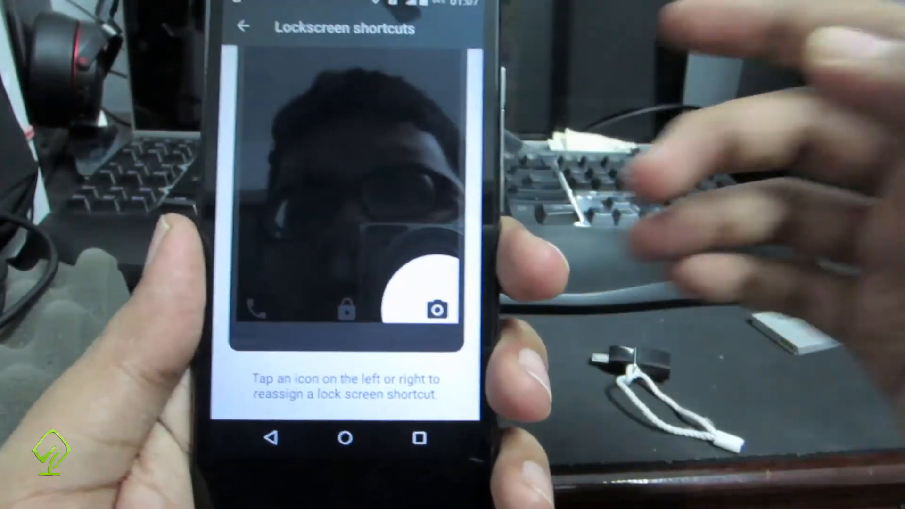
click(437, 310)
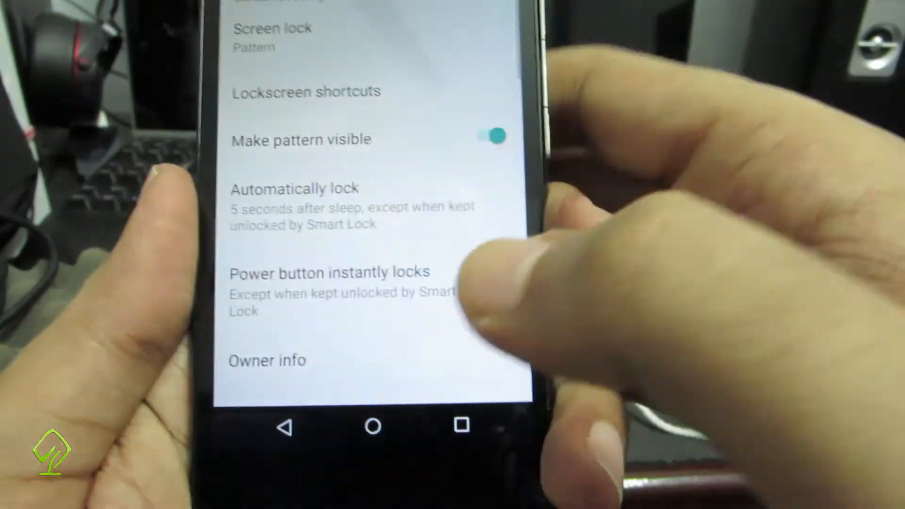
Switch Make pattern visible off and back on, then go to Smart Lock.
click(439, 296)
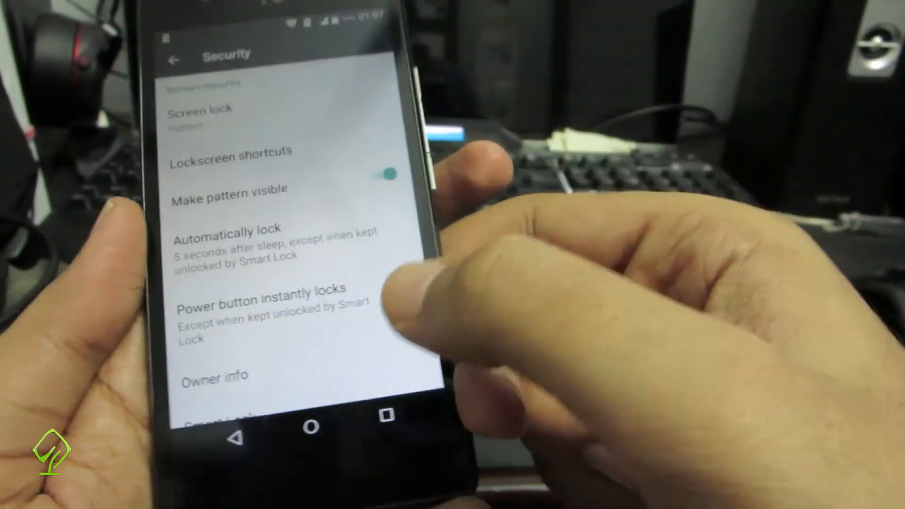
click(430, 285)
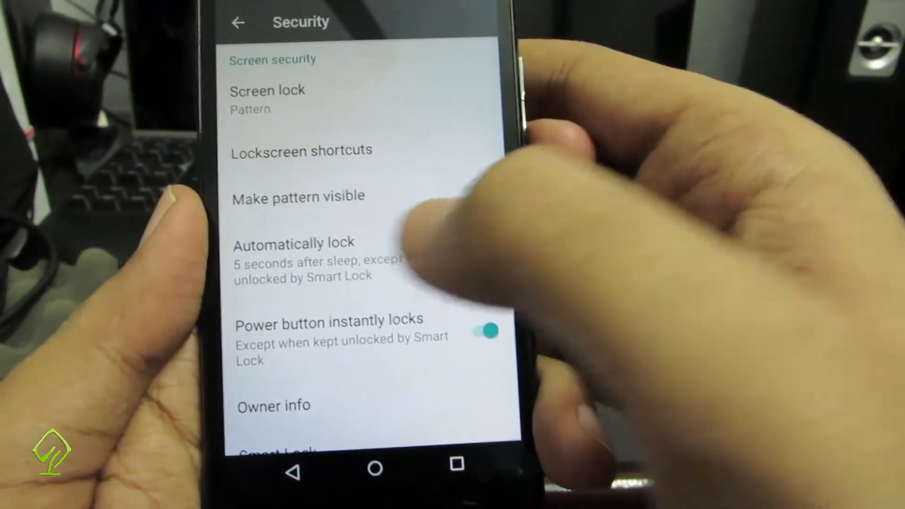
click(293, 243)
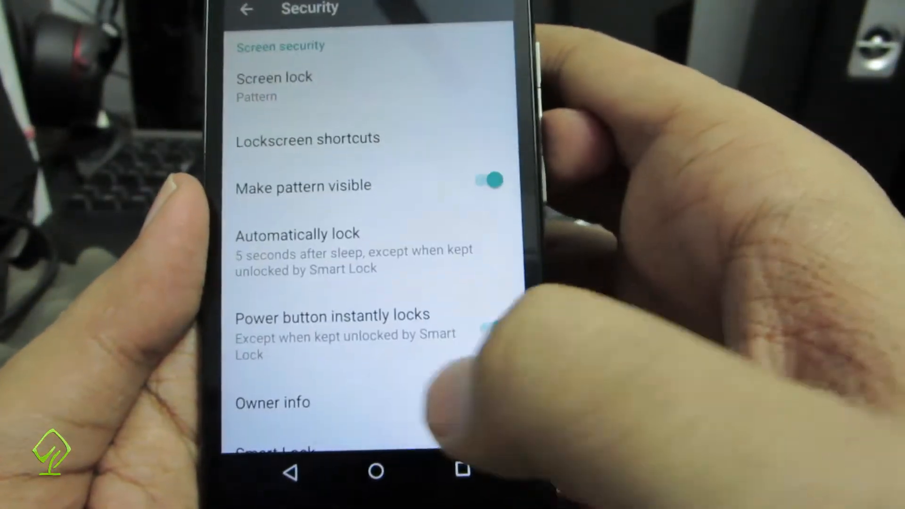
click(277, 450)
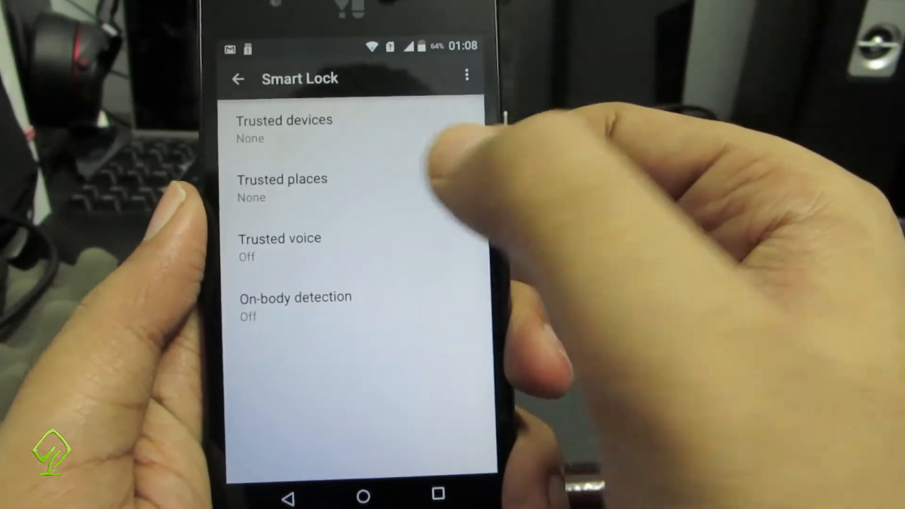
Add the 'Dropped pin' map location as a Smart Lock trusted place.
click(282, 187)
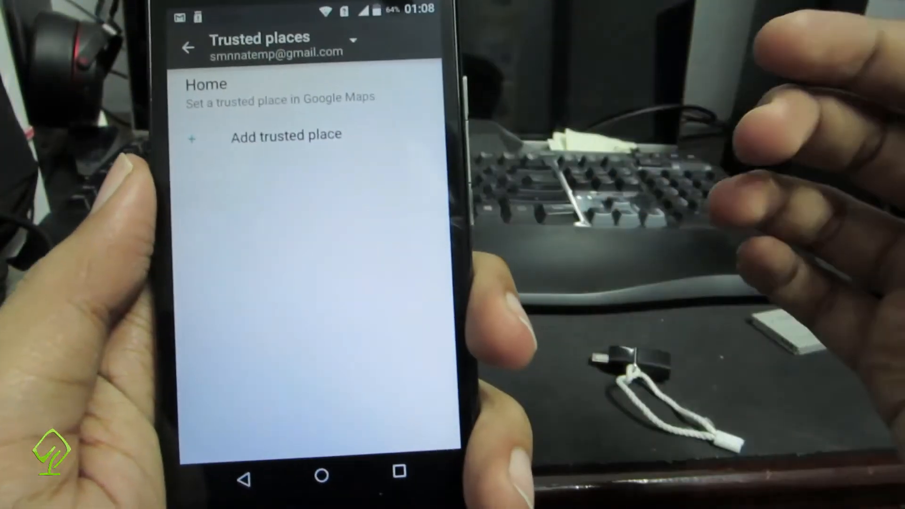
click(285, 136)
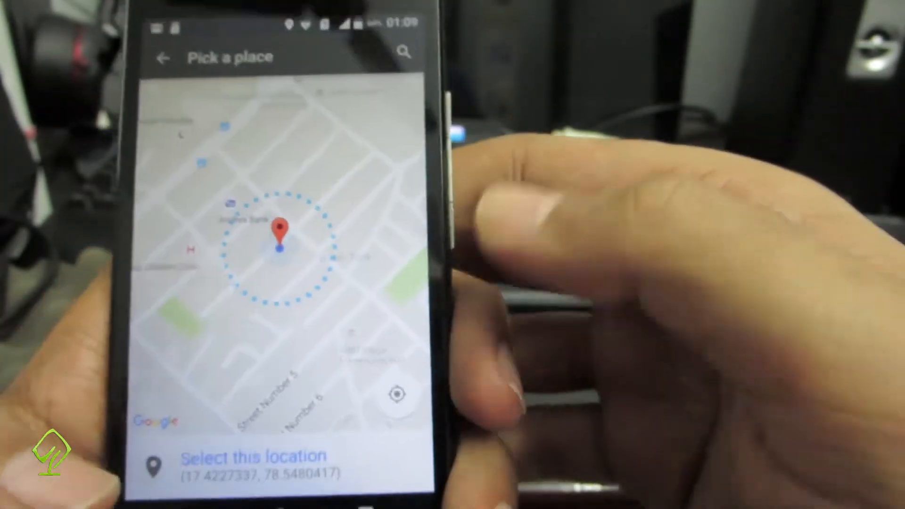
click(252, 455)
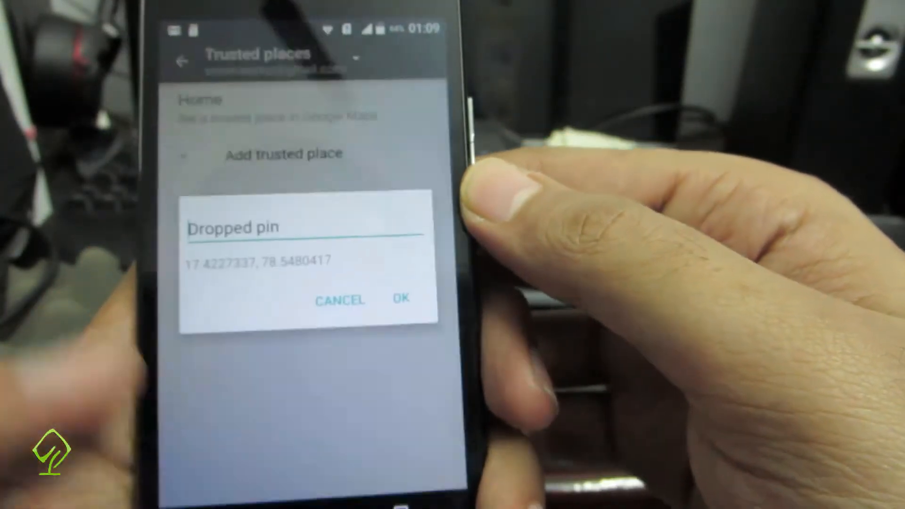
click(400, 300)
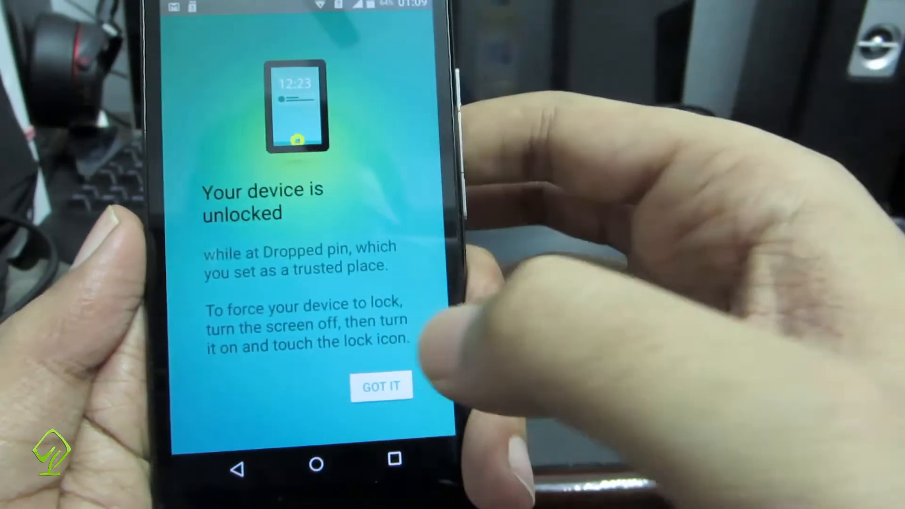
click(380, 386)
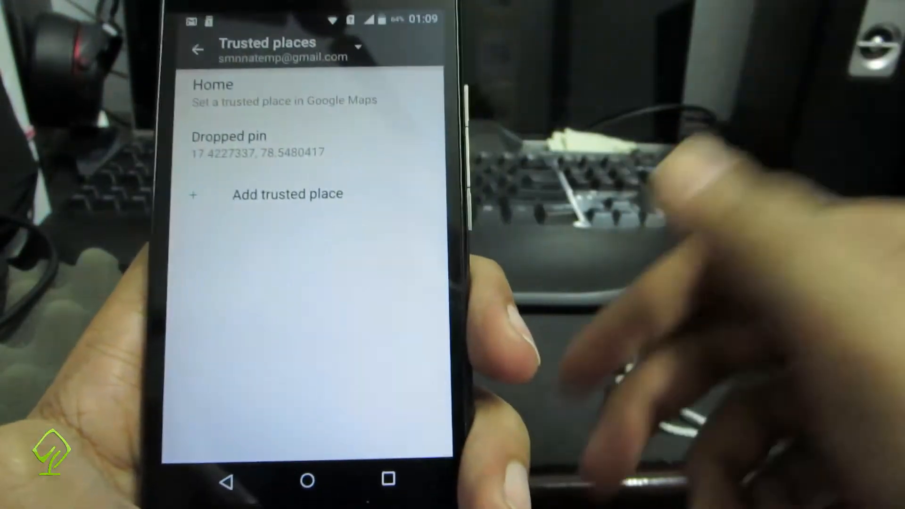
click(198, 49)
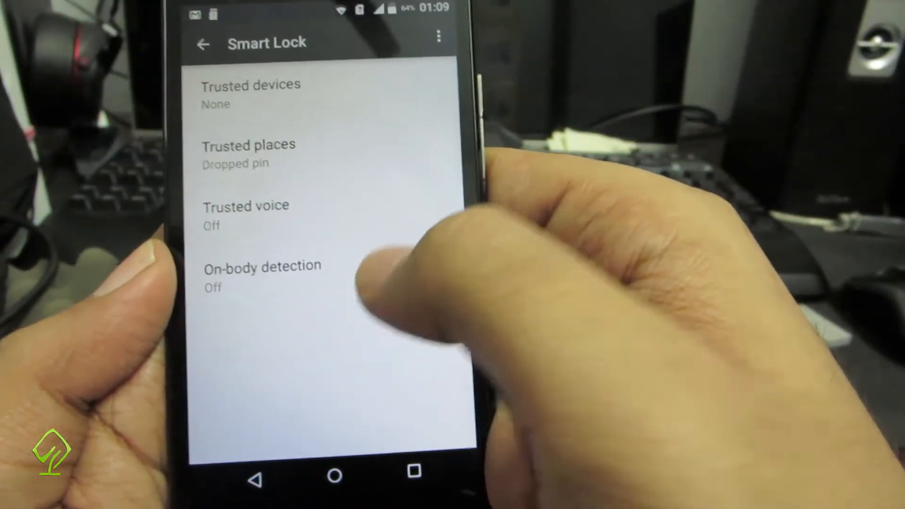
Review remaining Security options: password visibility, device administrators, unknown sources, credential storage.
click(262, 275)
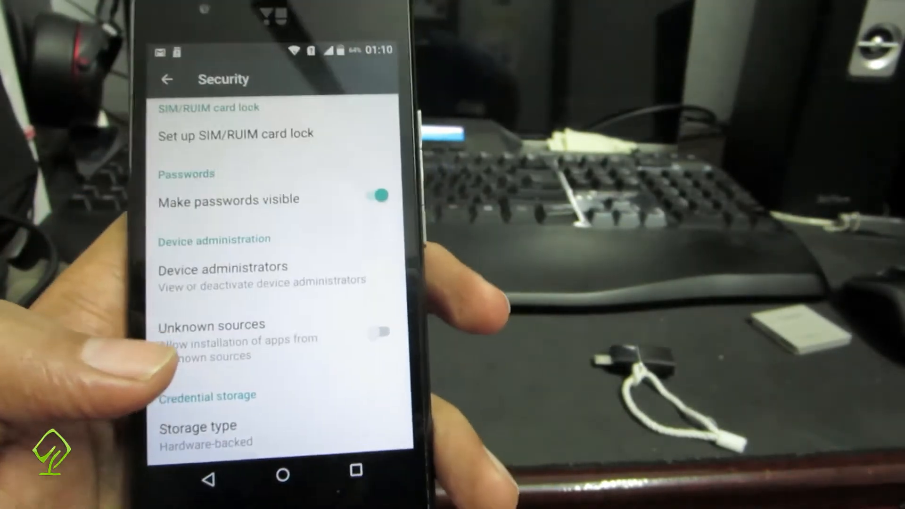
scroll(down, 3)
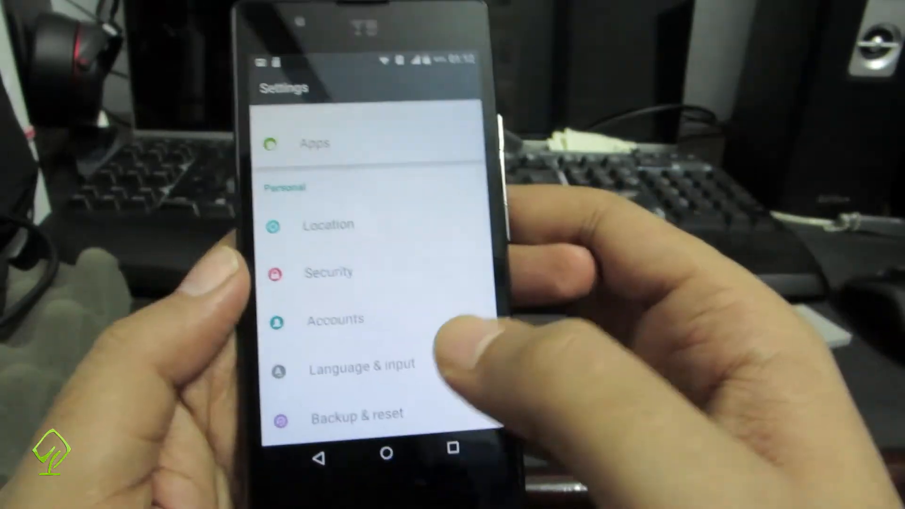
Browse the account types available to add under Accounts.
click(337, 319)
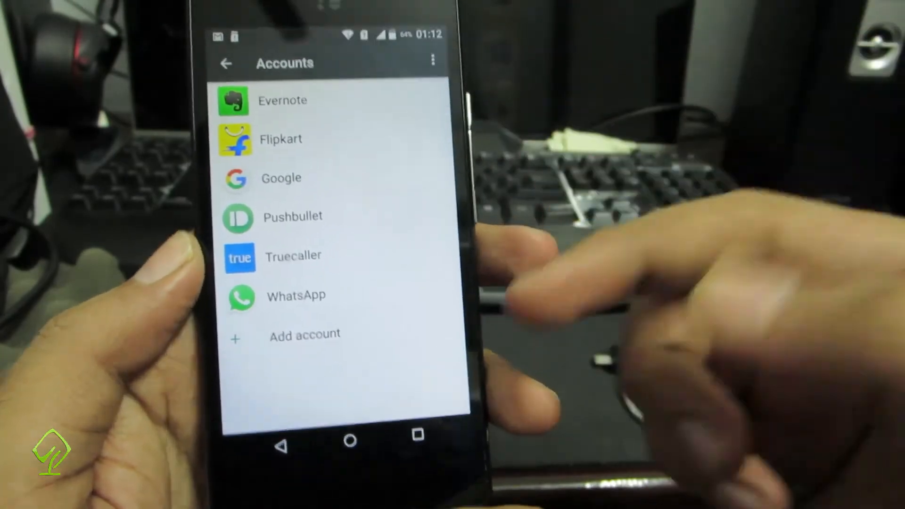
click(303, 334)
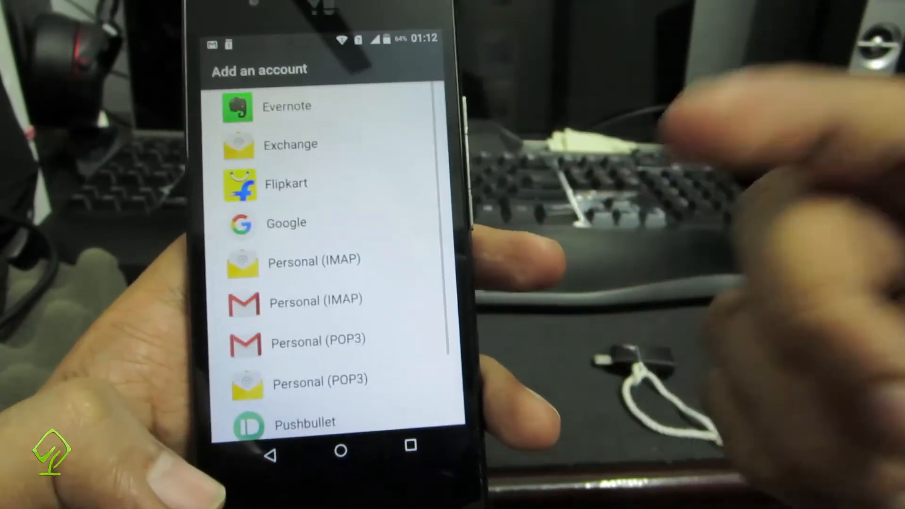
scroll(down, 3)
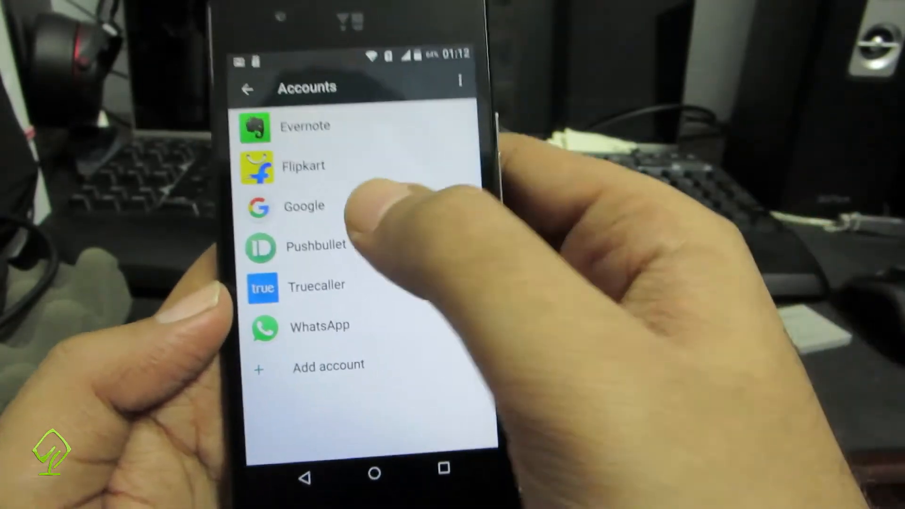
Review the first Google account's sync toggles, all off, then return to Settings.
click(303, 206)
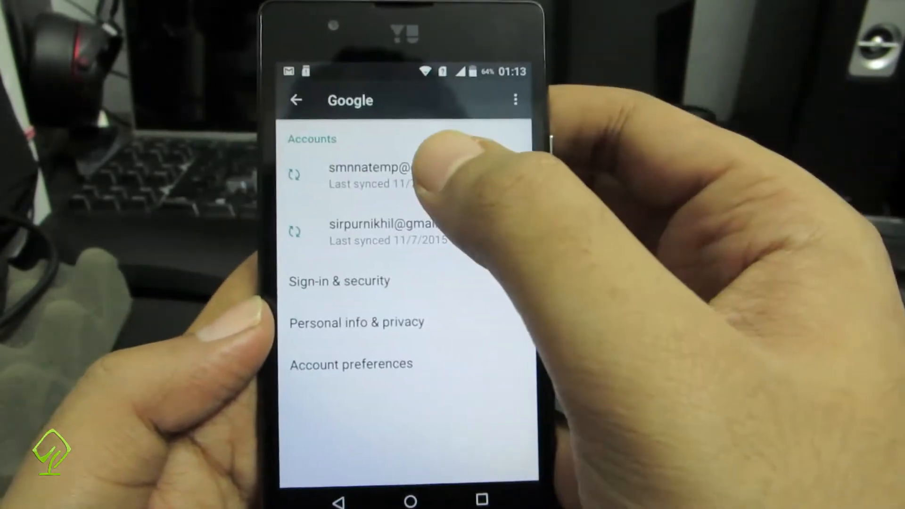
click(381, 173)
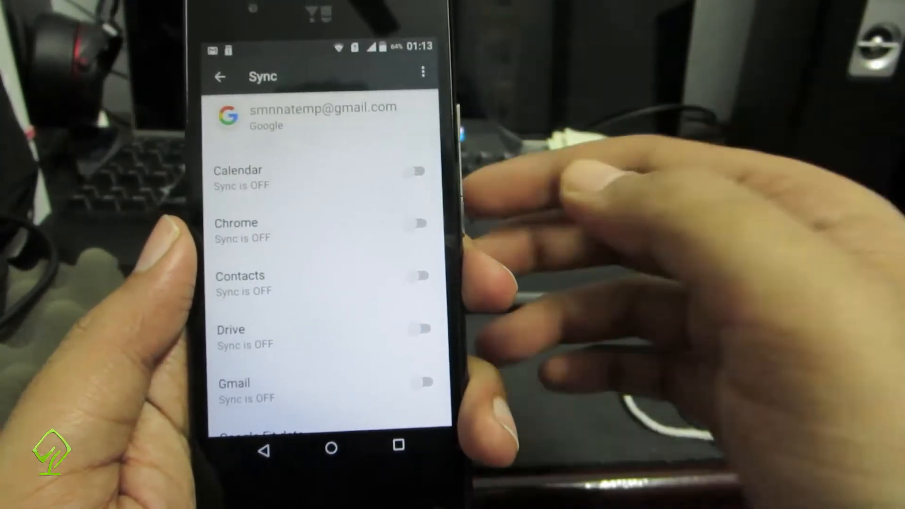
scroll(down, 3)
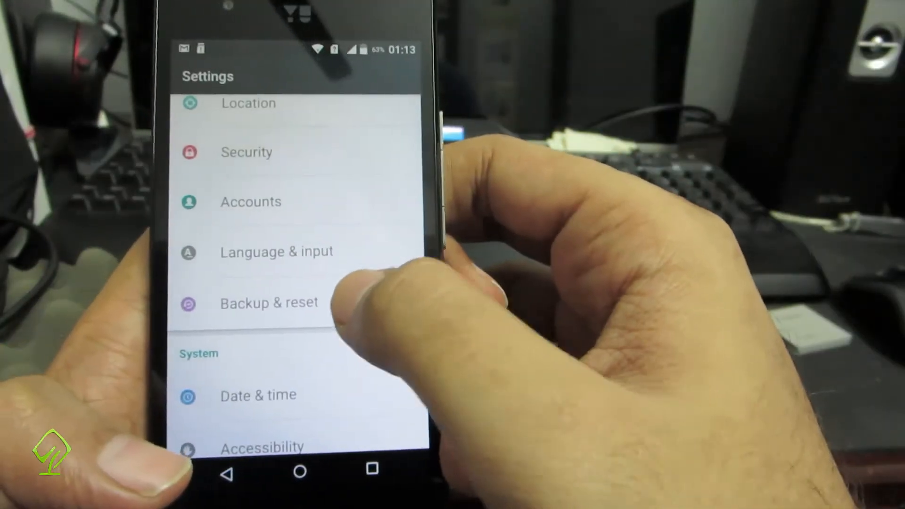
Tap Build number in About phone repeatedly to enable developer mode.
click(268, 303)
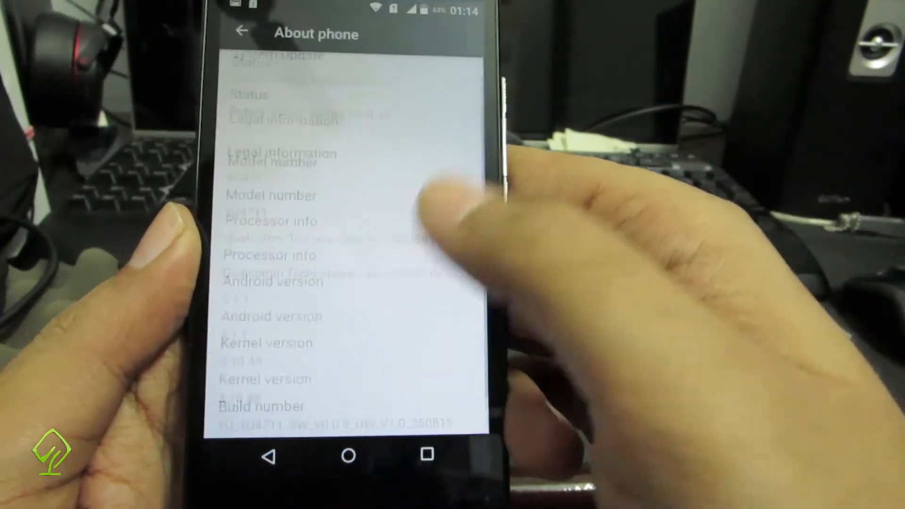
click(260, 406)
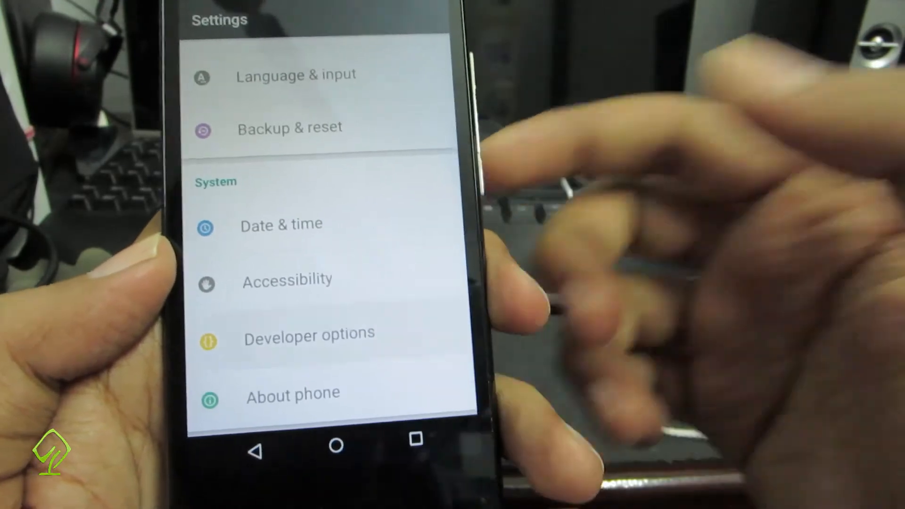
Open Developer options and switch the USB debugging toggle off.
click(309, 333)
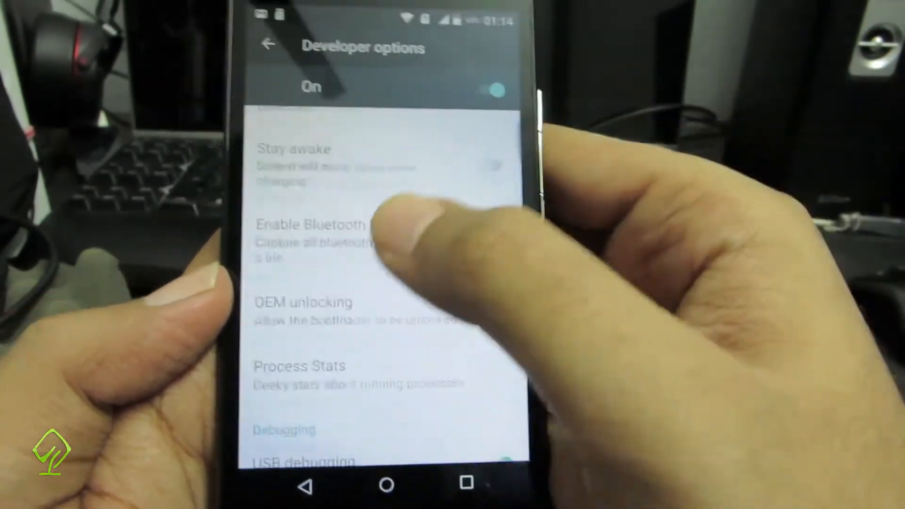
scroll(down, 3)
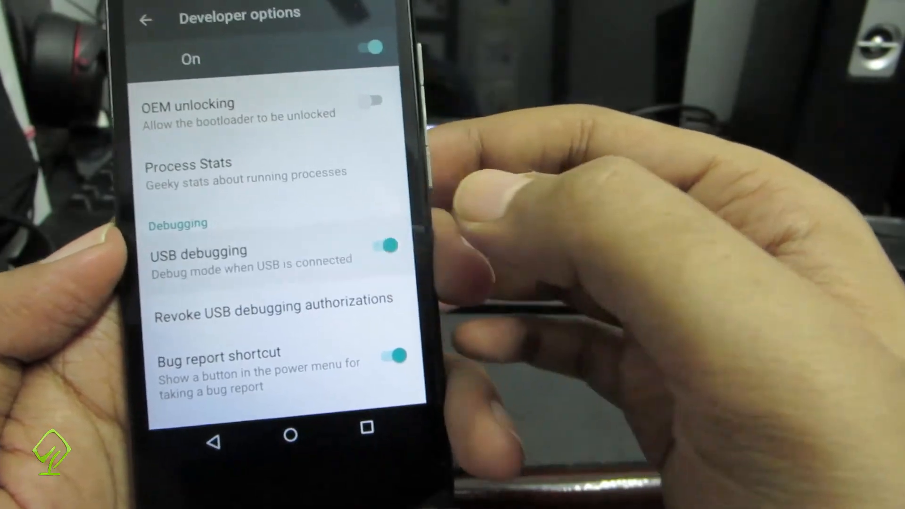
click(382, 244)
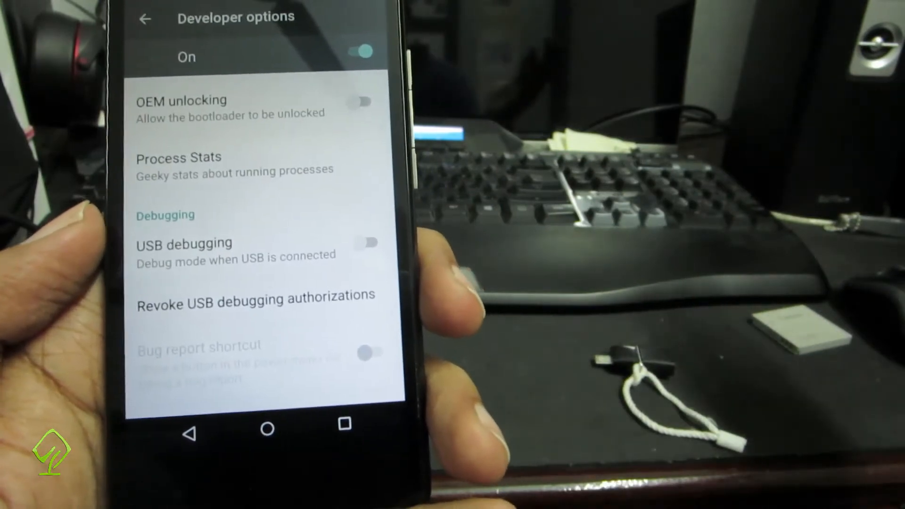
Scroll through the rest of Developer options and return to the main Settings menu.
scroll(down, 3)
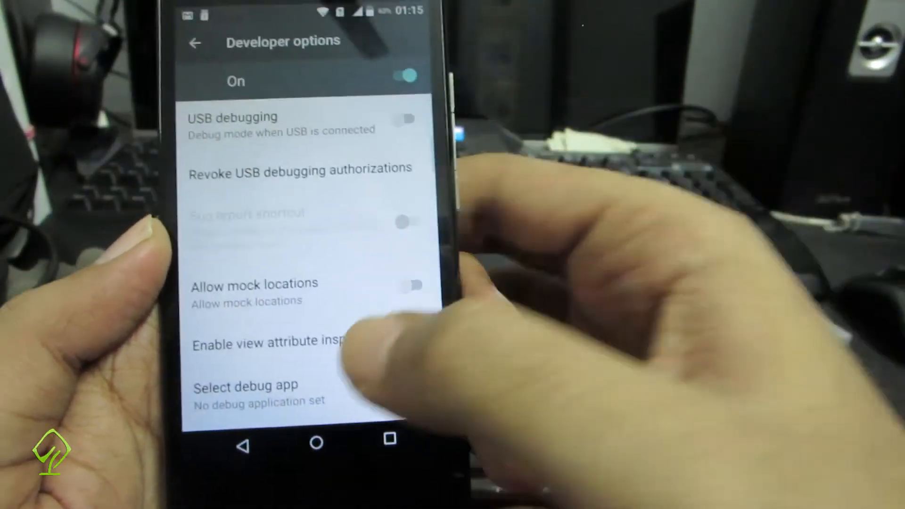
scroll(down, 3)
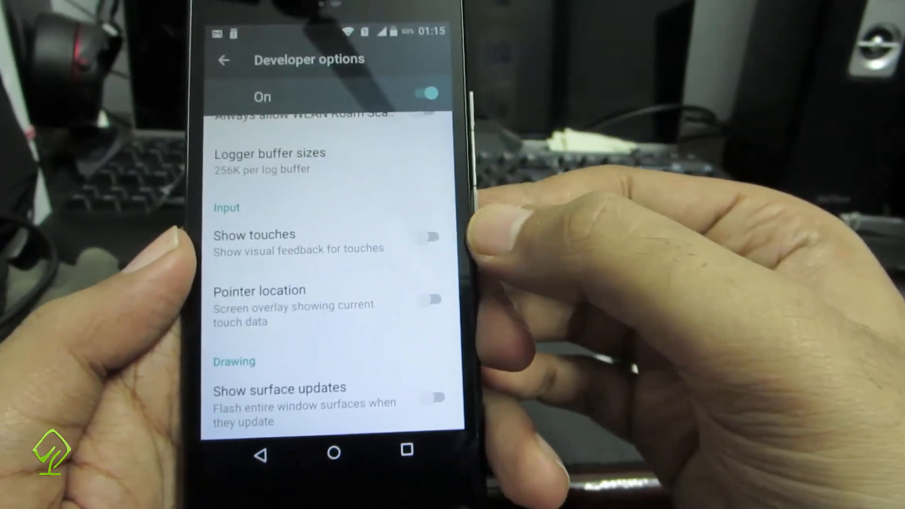
click(439, 266)
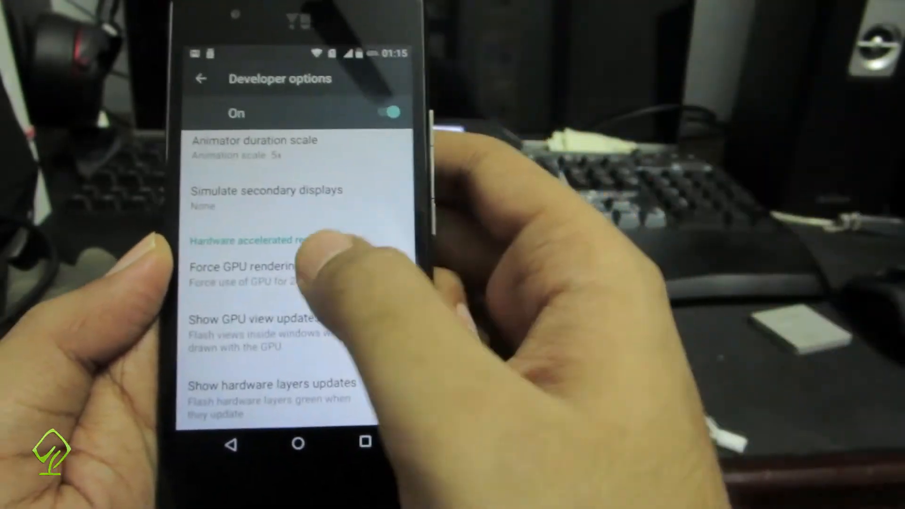
scroll(down, 3)
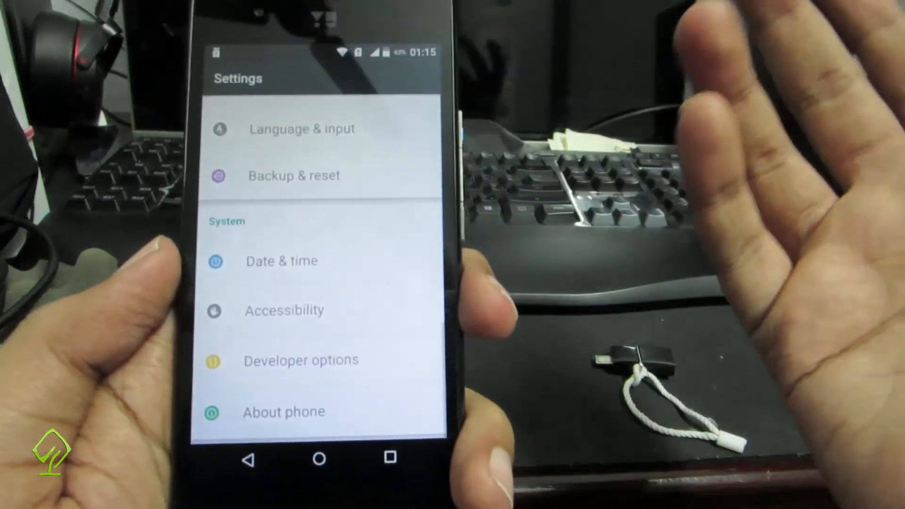
Open Developer options, scroll through it, then go back to the main Settings list.
scroll(up, 3)
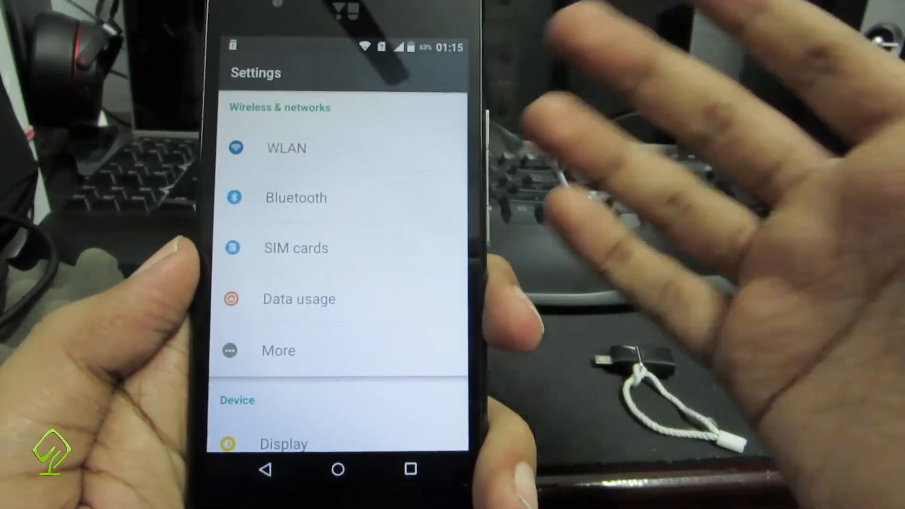
scroll(down, 3)
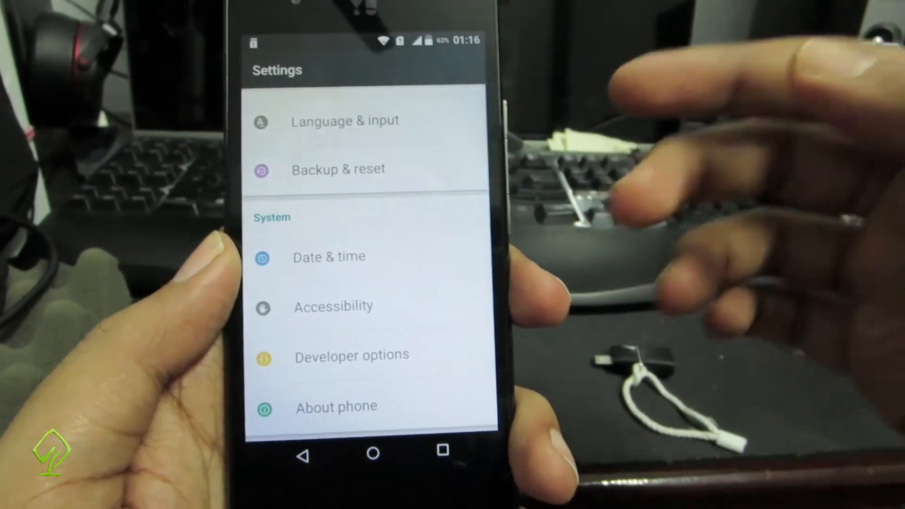
click(351, 354)
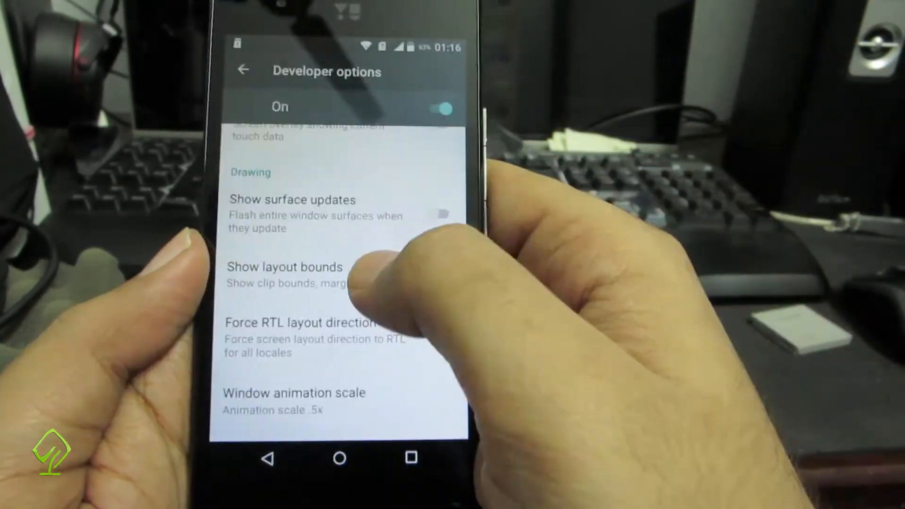
scroll(down, 3)
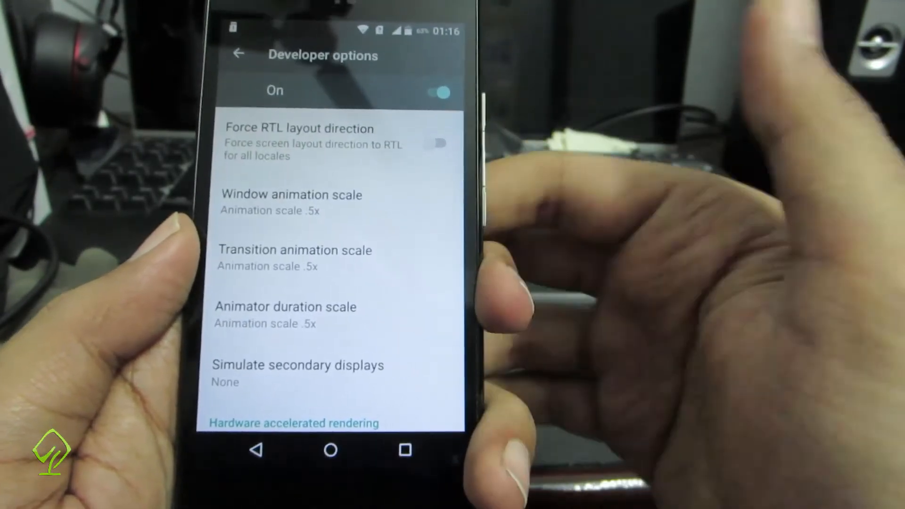
click(286, 306)
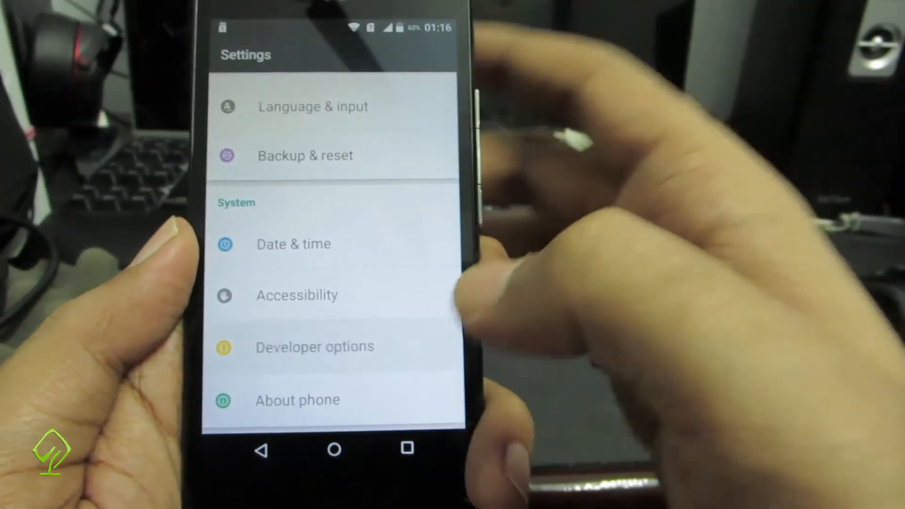
Reopen Developer options and set the window, transition and animator scales to 5x.
click(315, 346)
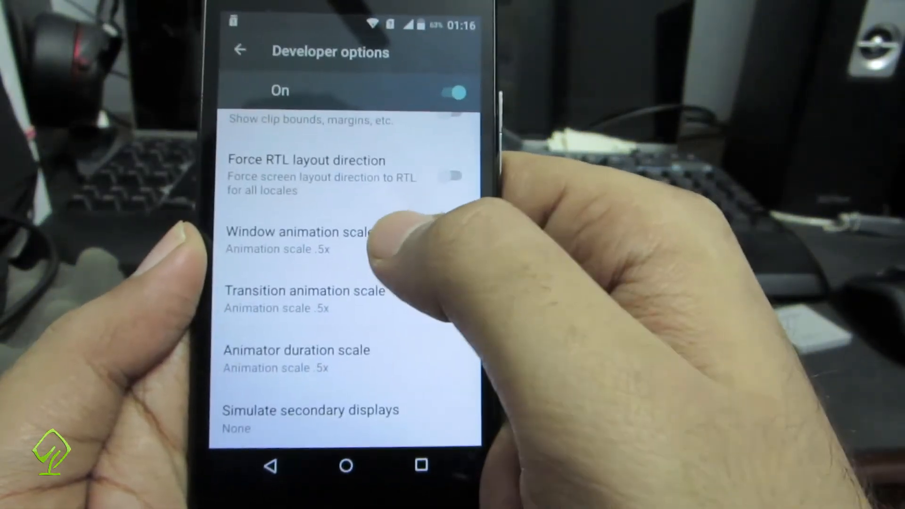
click(297, 232)
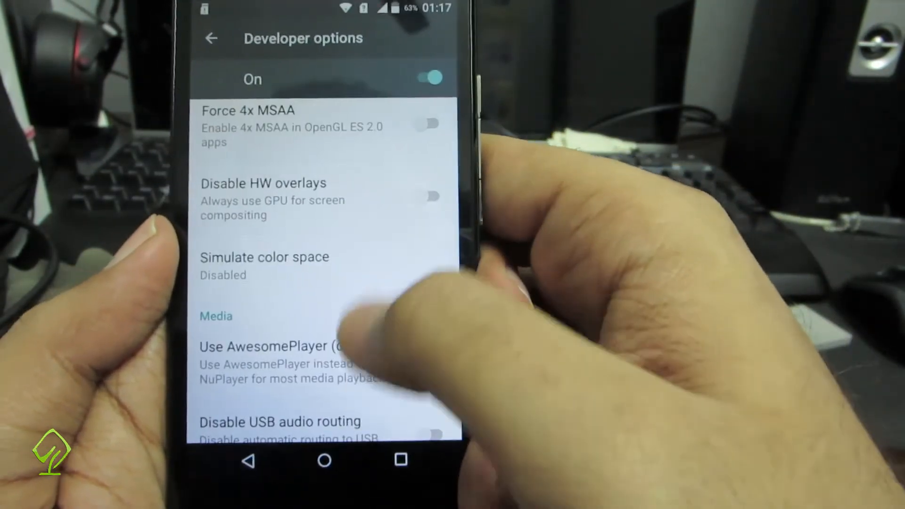
scroll(down, 3)
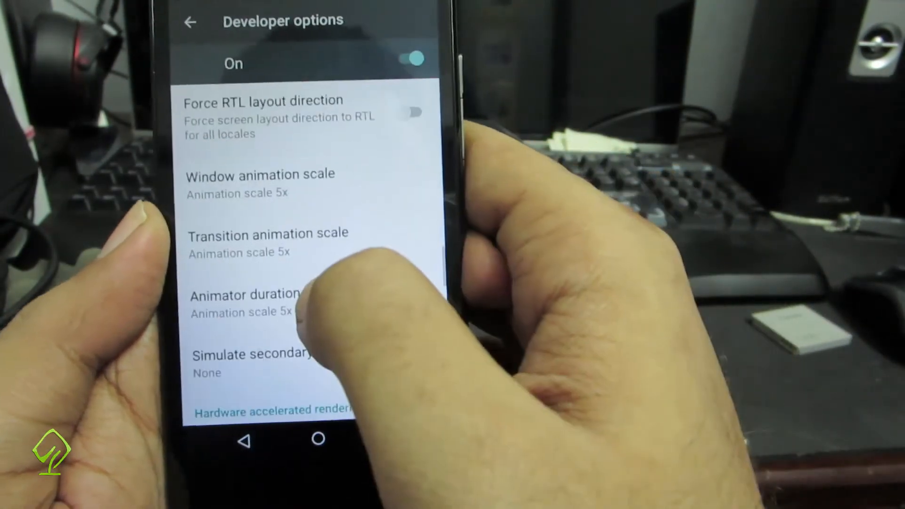
click(259, 183)
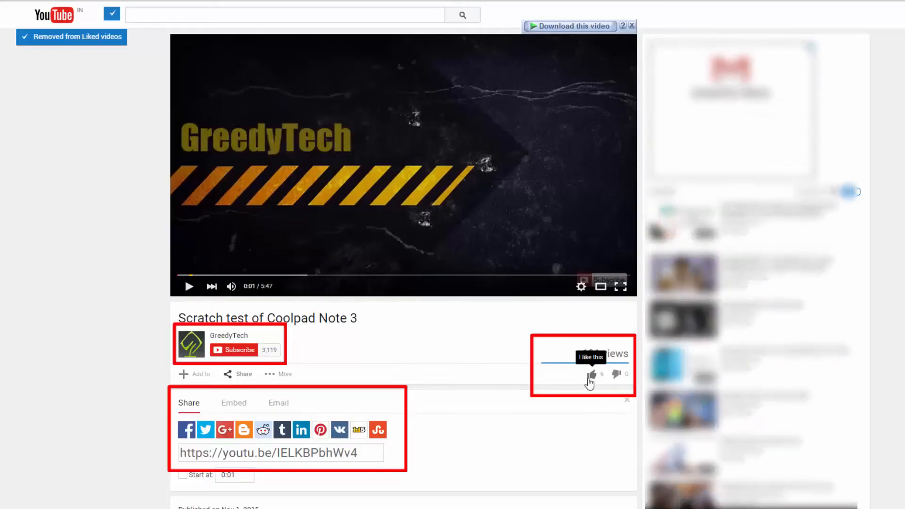
Like the Coolpad Note 3 scratch test video, subscribe to GreedyTech, and accept the subscriptions notice.
click(591, 374)
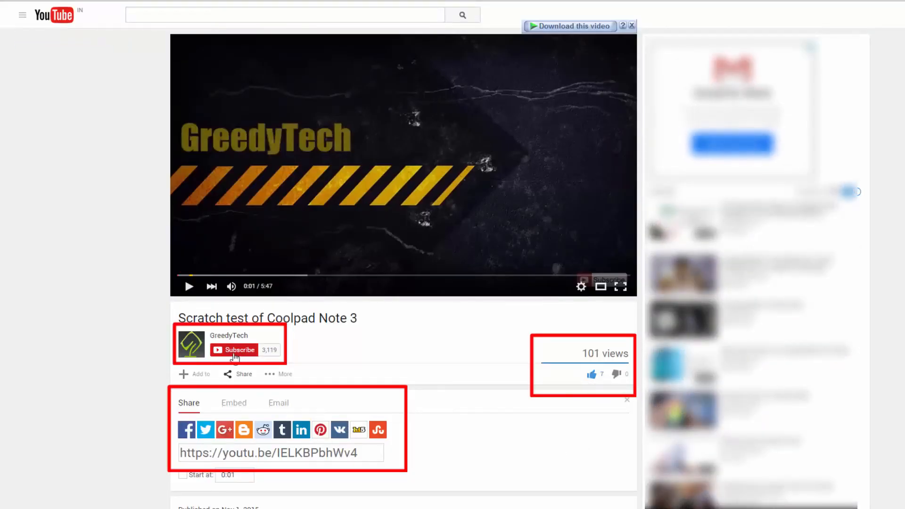
click(237, 350)
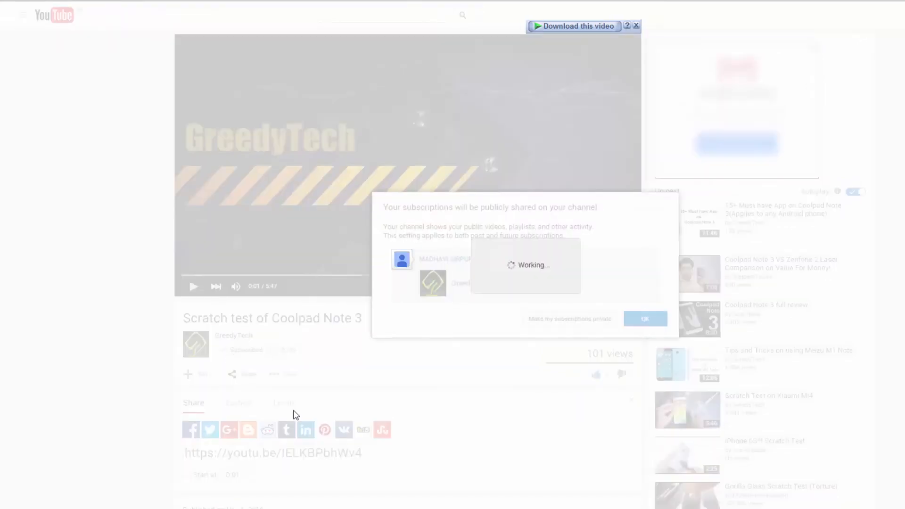
click(645, 319)
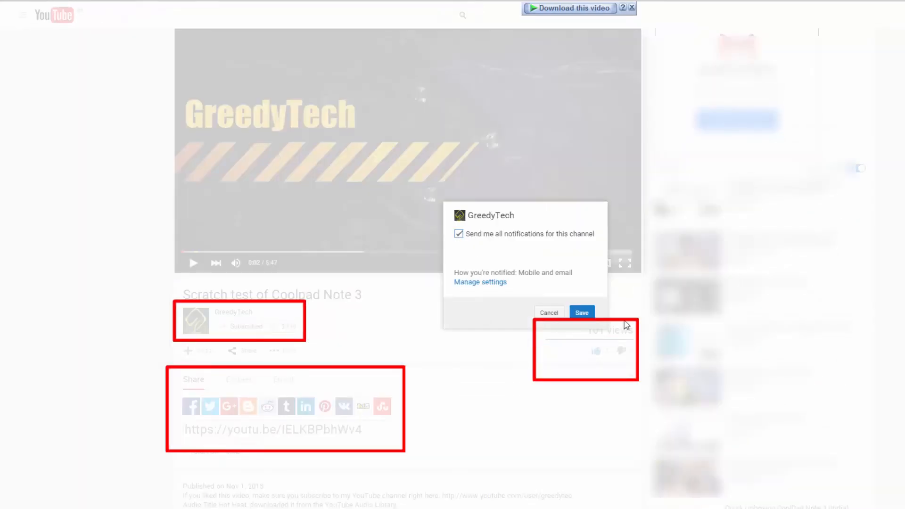